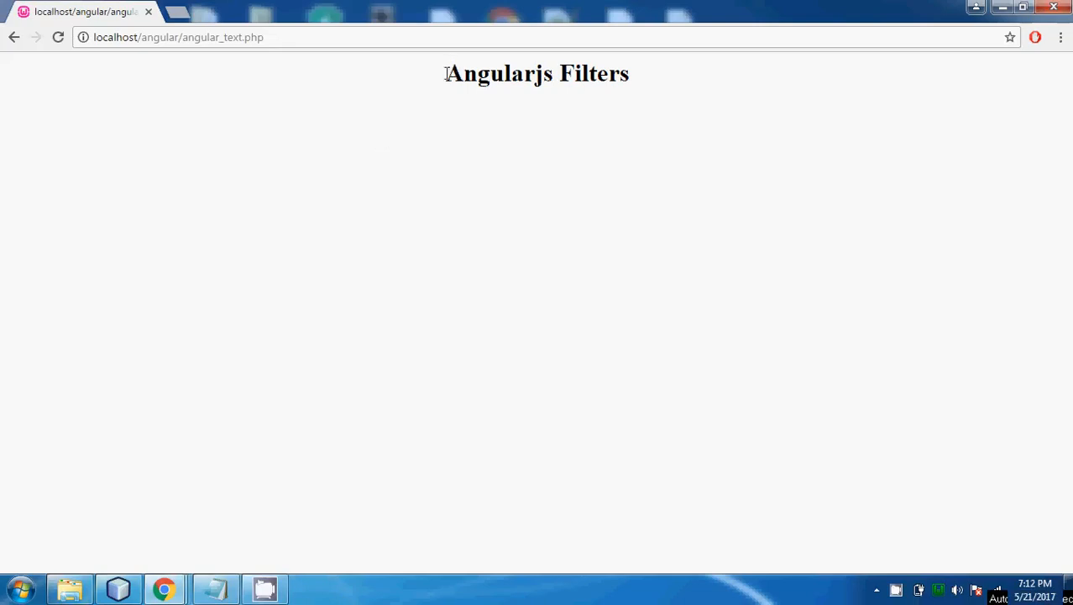
Look over the nearly empty Angularjs Filters page in Chrome before editing its source.
left_click_drag(447, 74, 551, 74)
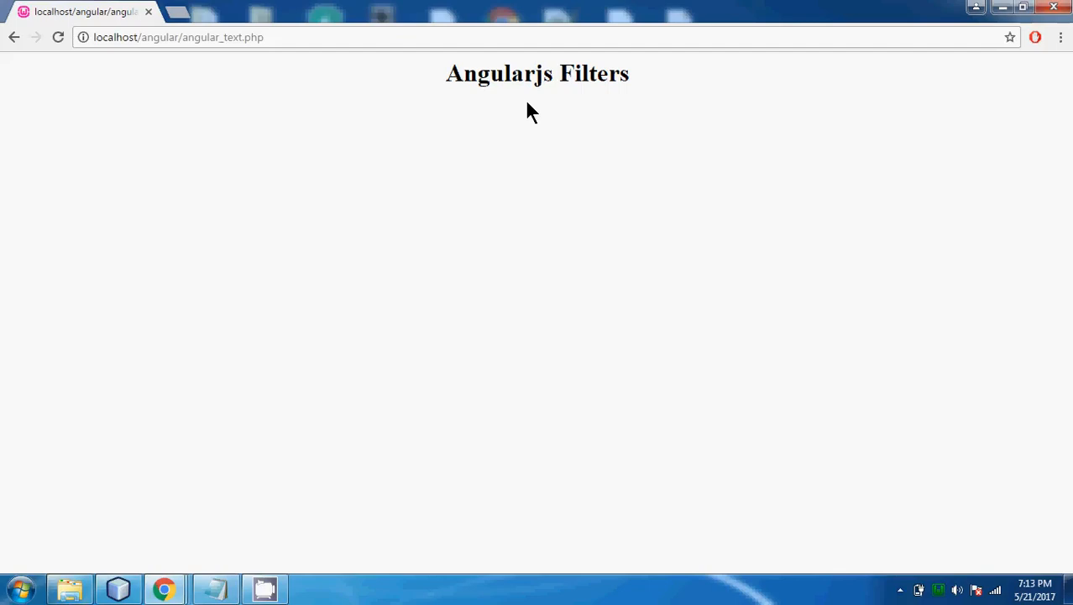
mouse_move(339, 370)
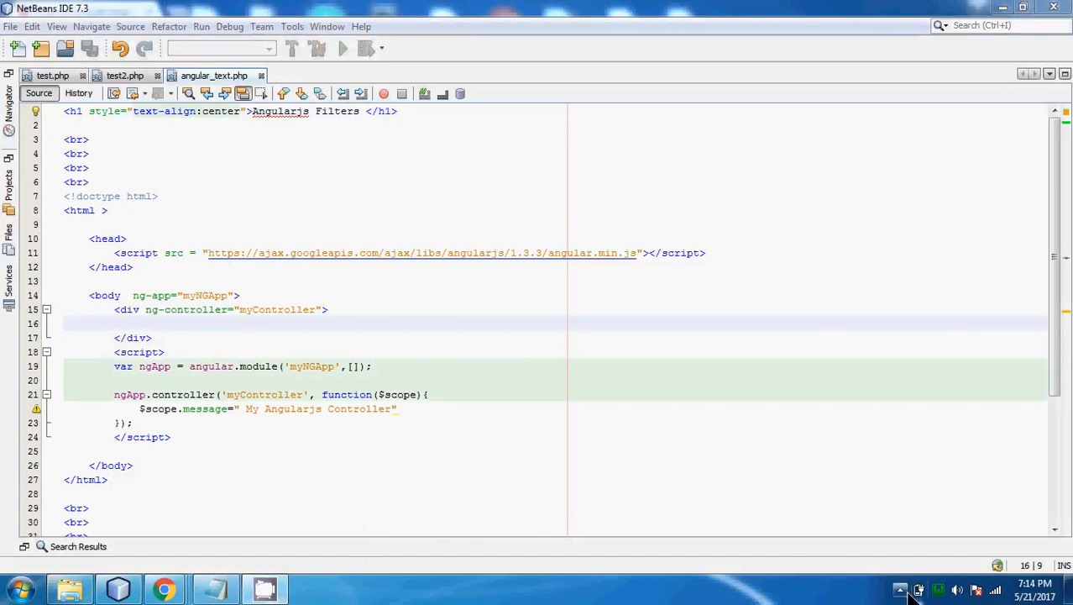
Add uppercase, lowercase and currency:'Rs' filter blocks with firstName John, lastName Doe, amount 200.
left_click(900, 588)
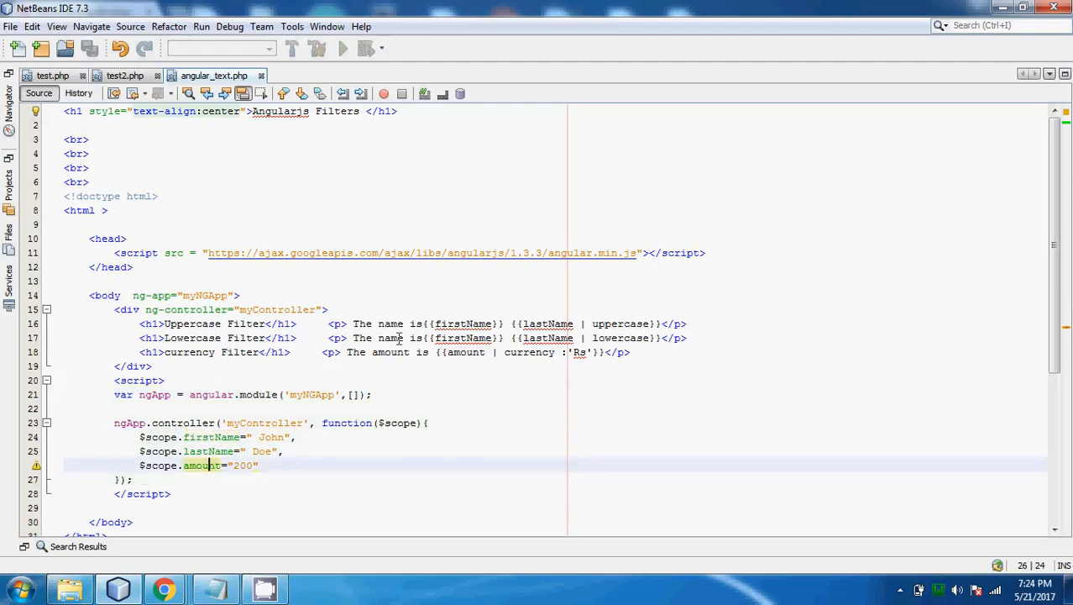
mouse_move(512, 326)
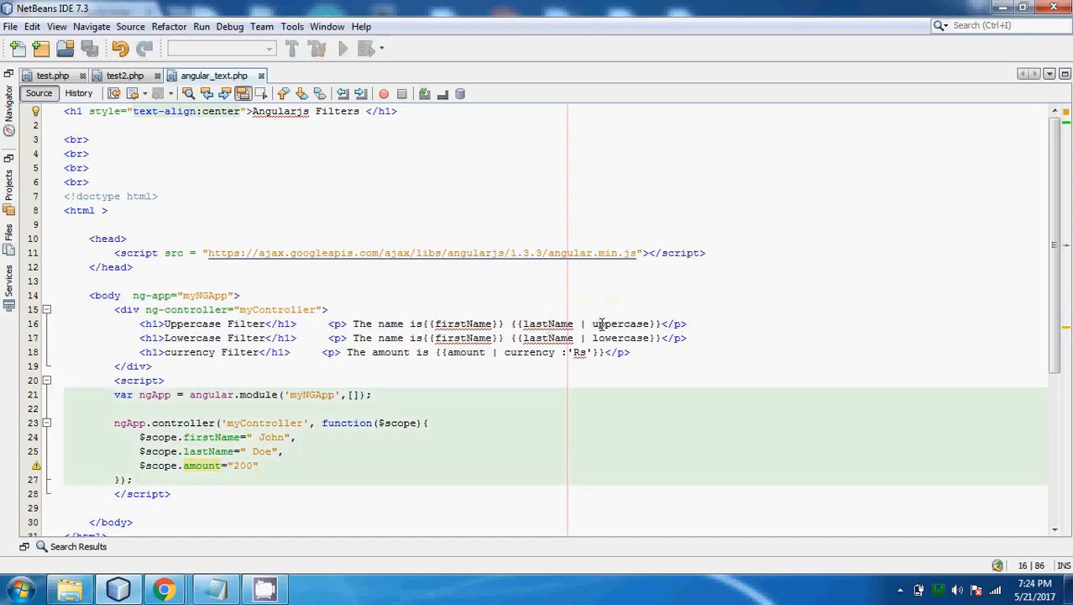
left_click(597, 322)
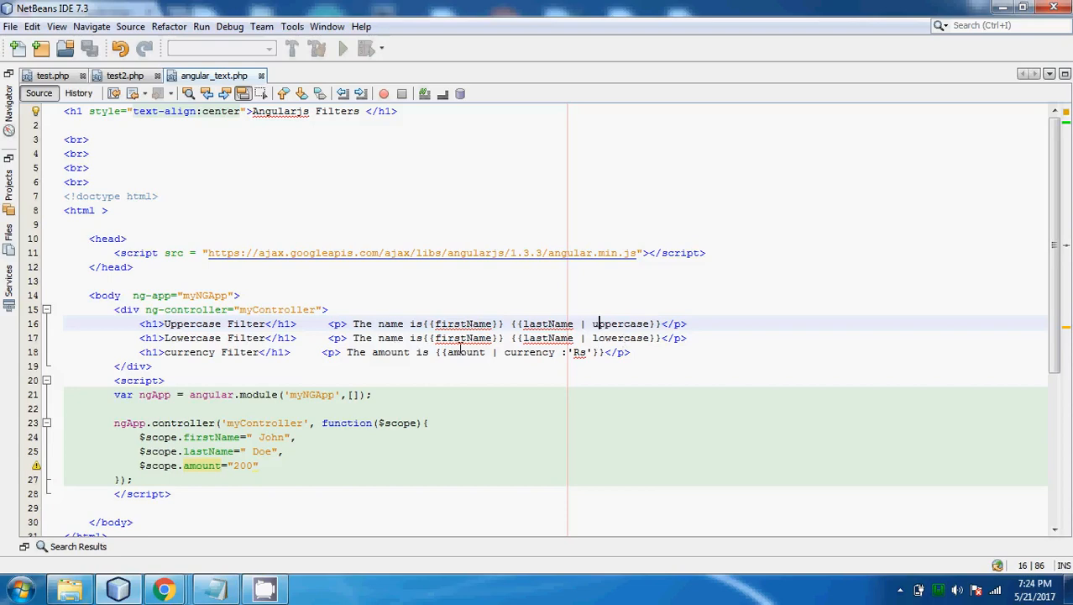
mouse_move(406, 353)
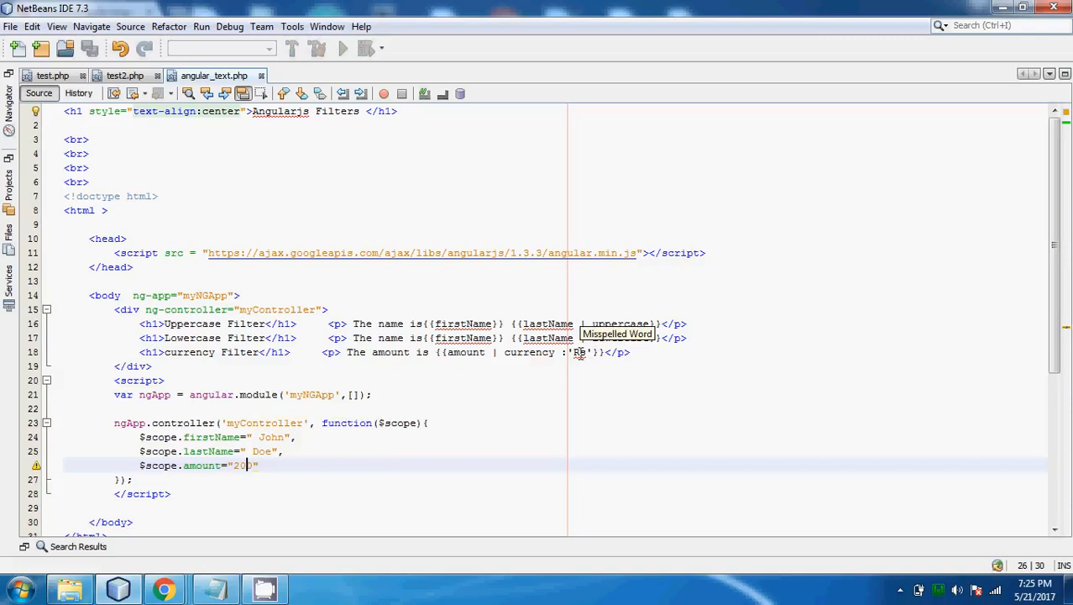
mouse_move(481, 379)
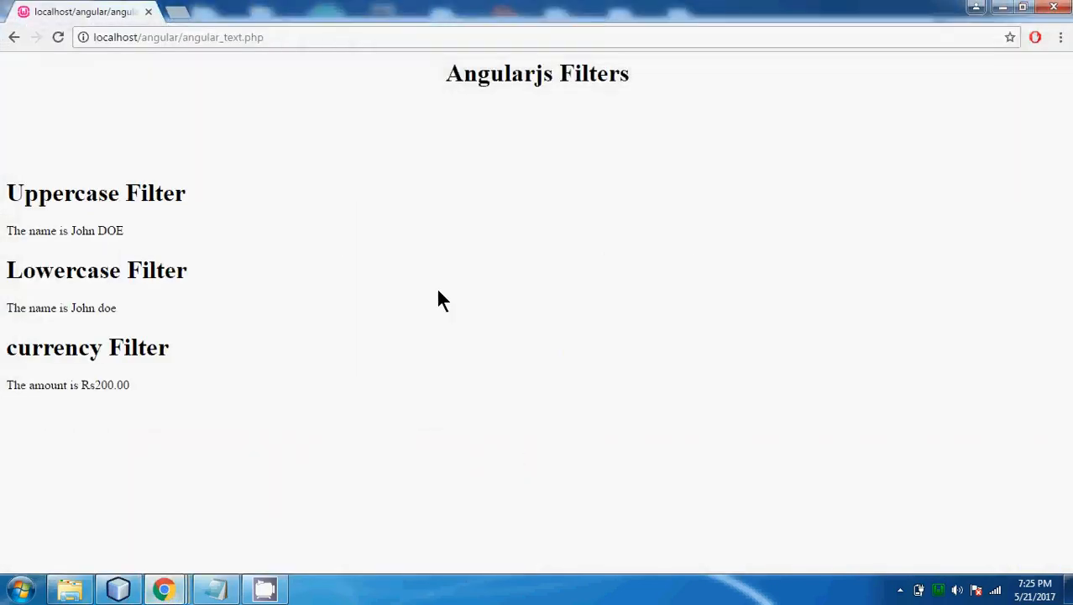
mouse_move(149, 202)
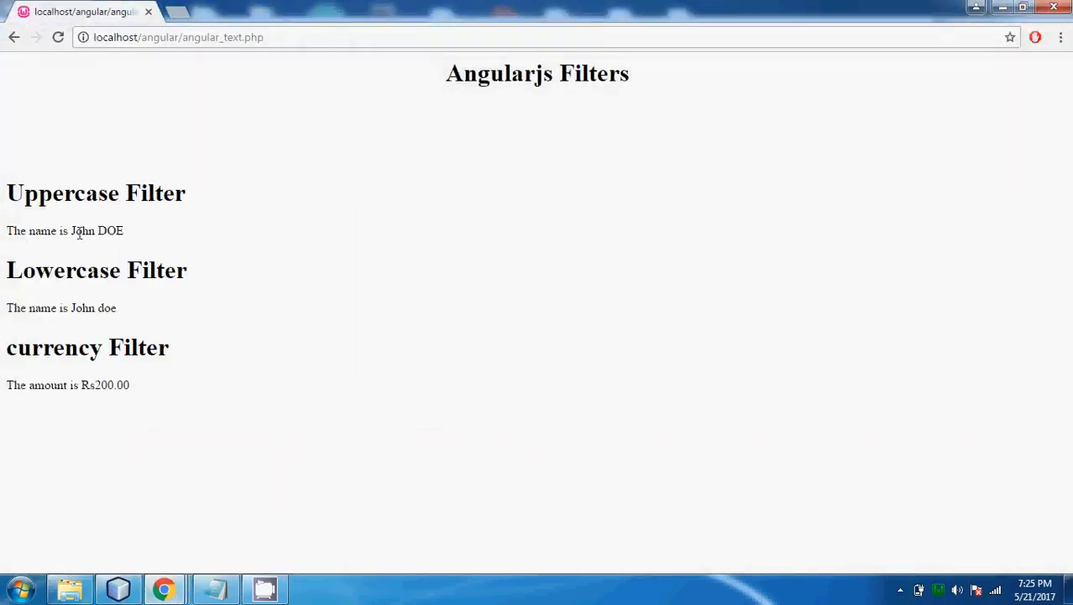
Highlight the John DOE, John doe and Rs200.00 outputs in the browser.
double_click(109, 230)
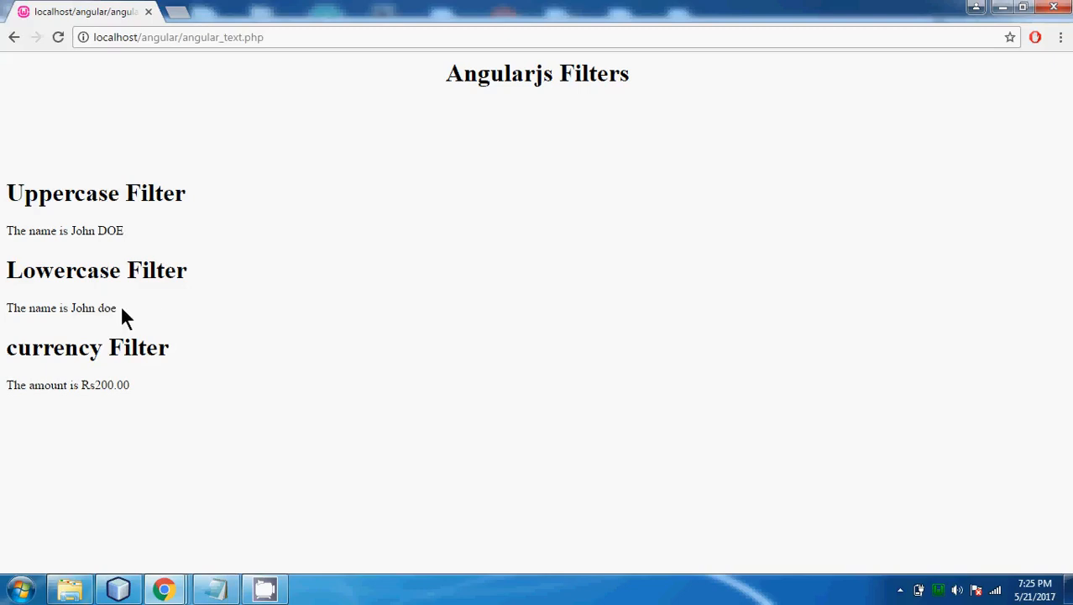
double_click(107, 307)
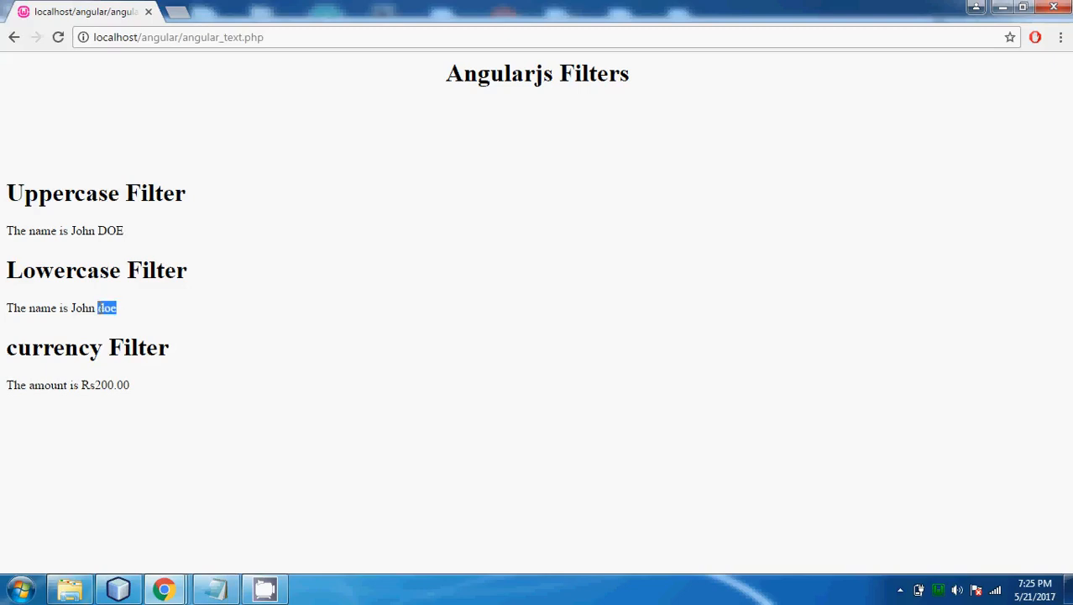
left_click(107, 307)
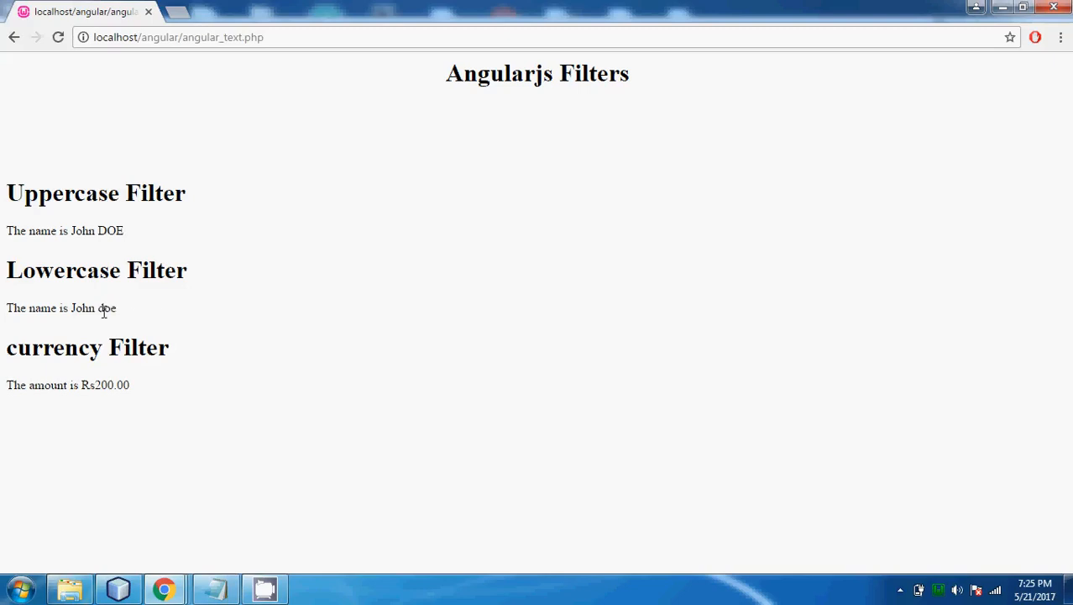
mouse_move(134, 318)
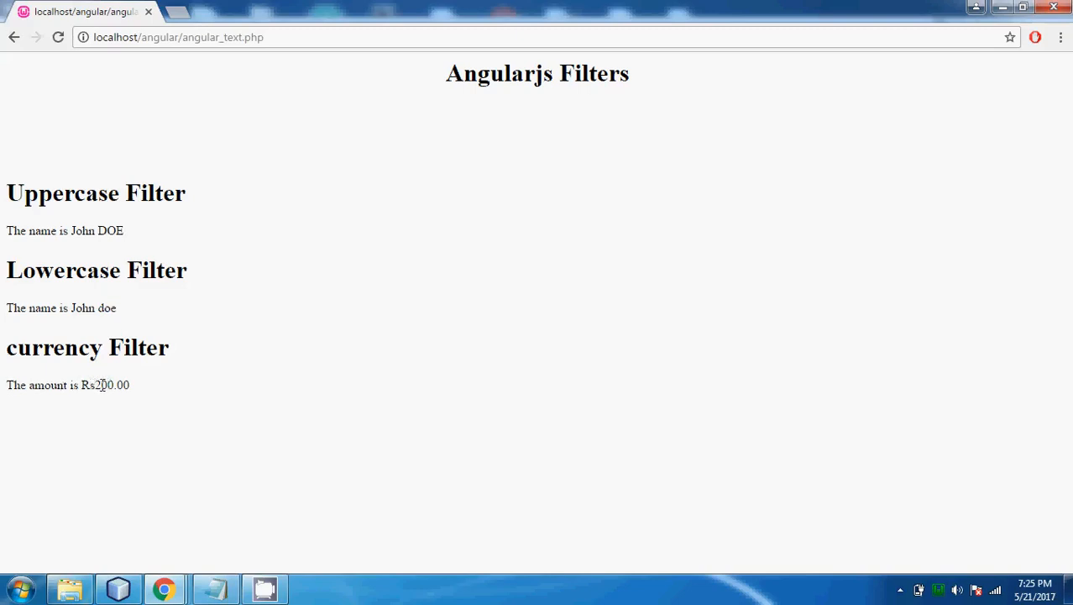
double_click(87, 384)
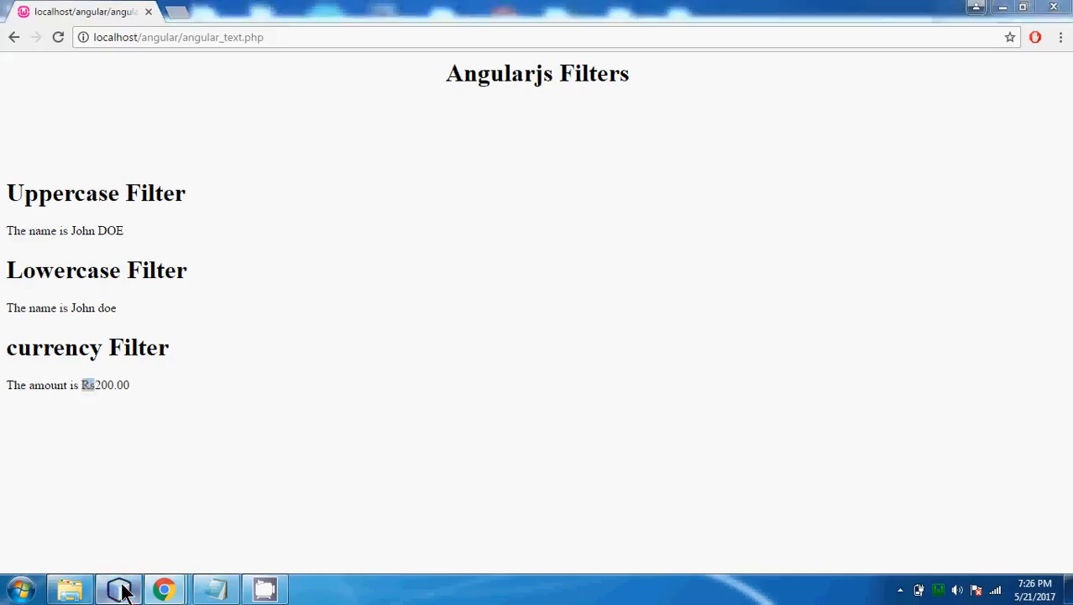
Remove 'Rs' from the currency filter in the source and return to the browser.
left_click(118, 588)
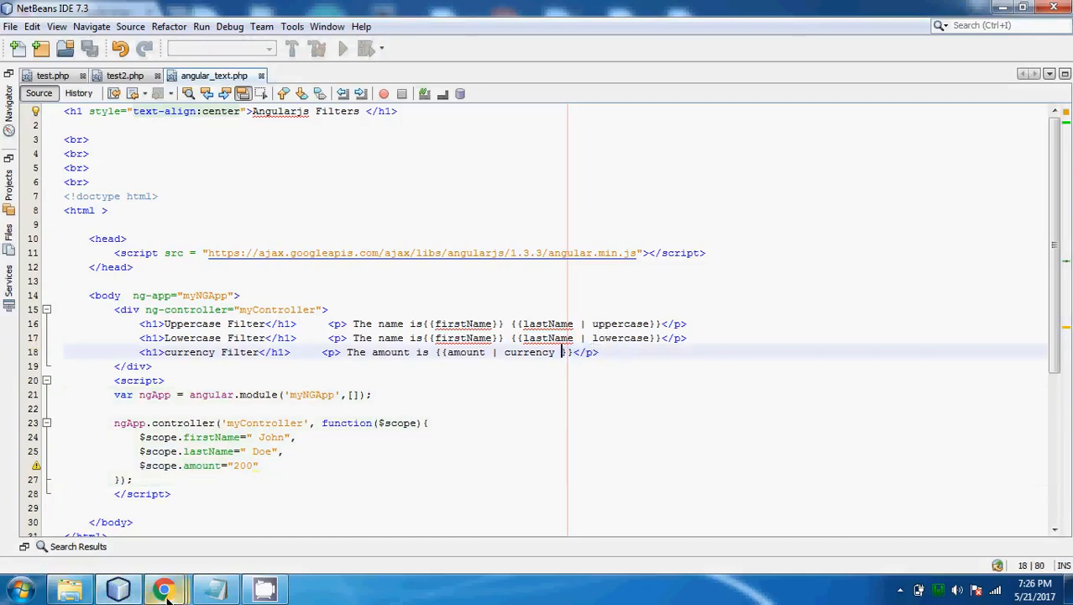
left_click(164, 588)
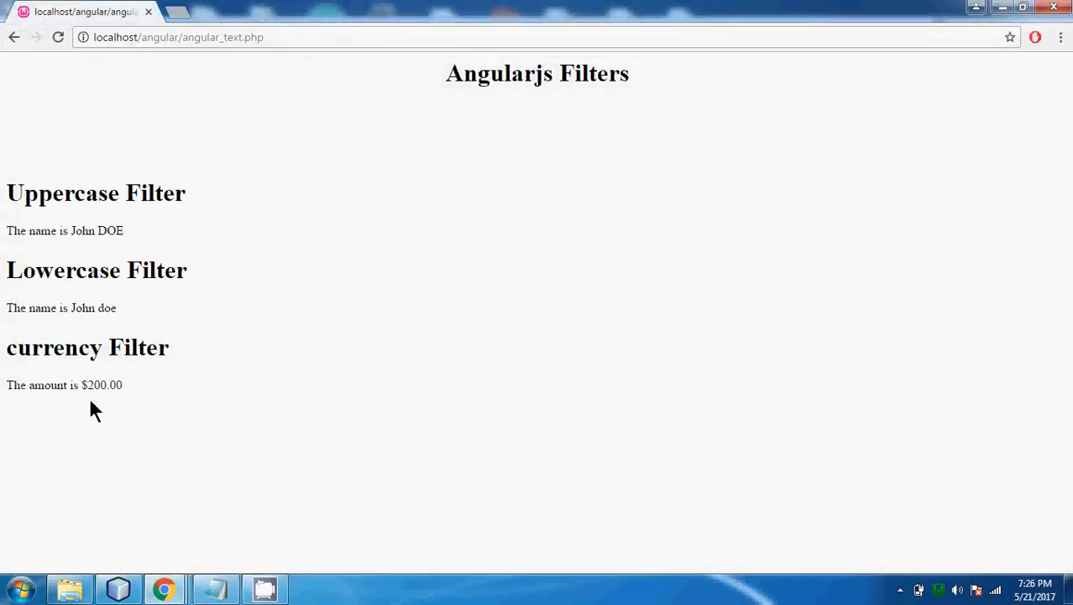
mouse_move(159, 403)
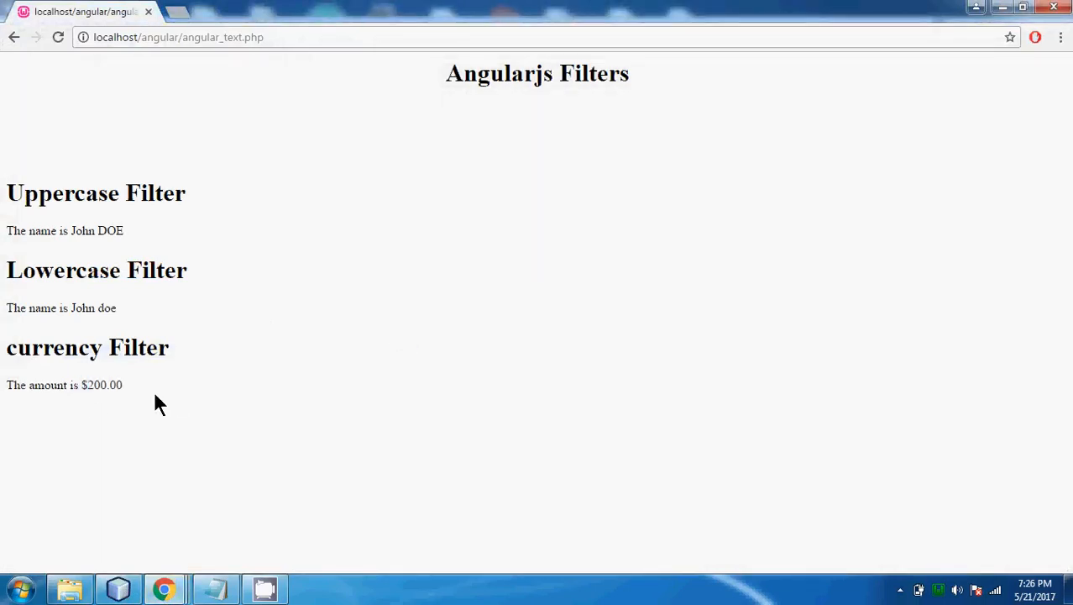
mouse_move(126, 390)
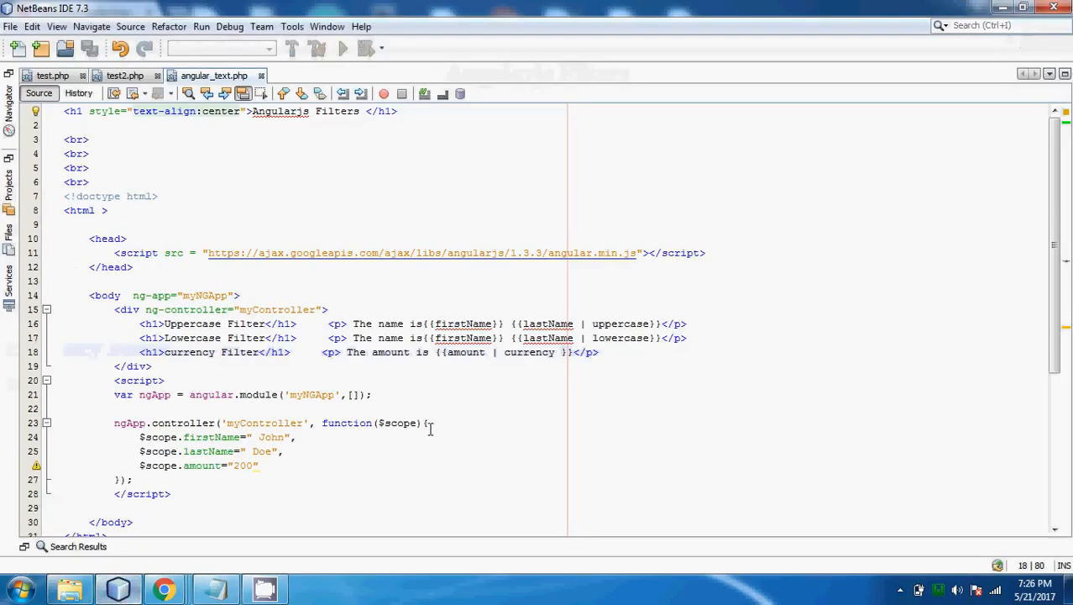
Inspect the symbol-less currency filter, then reopen the localhost filters page showing $200.00.
left_click(558, 353)
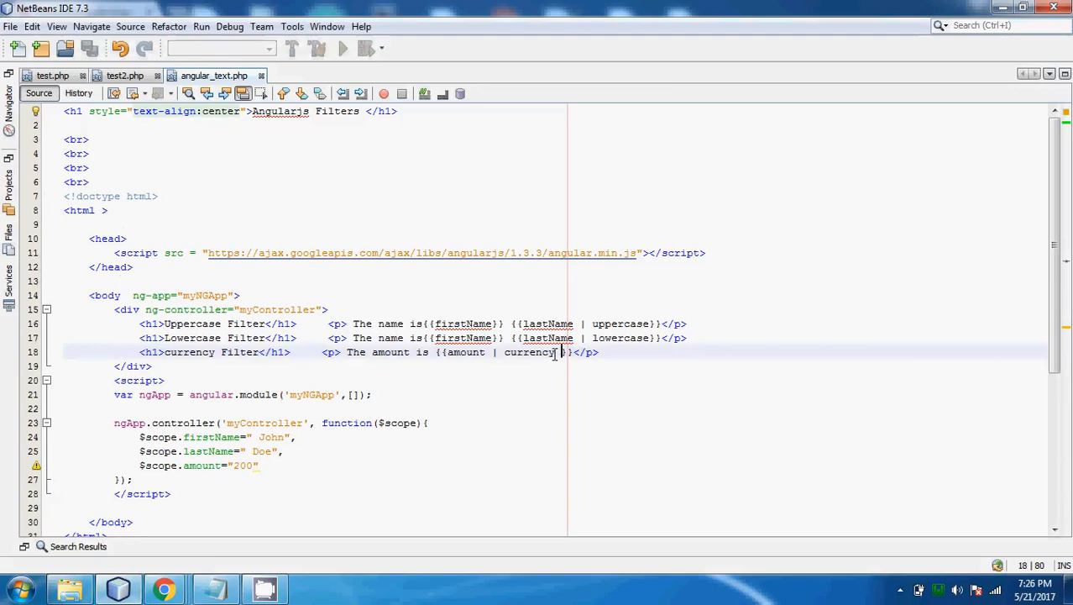
mouse_move(292, 377)
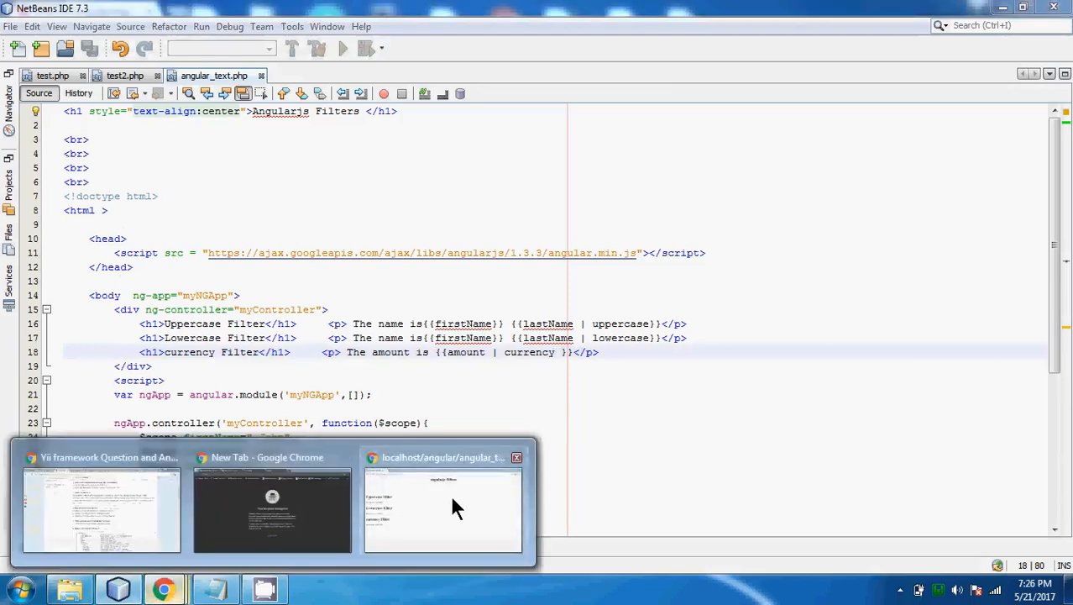
left_click(443, 511)
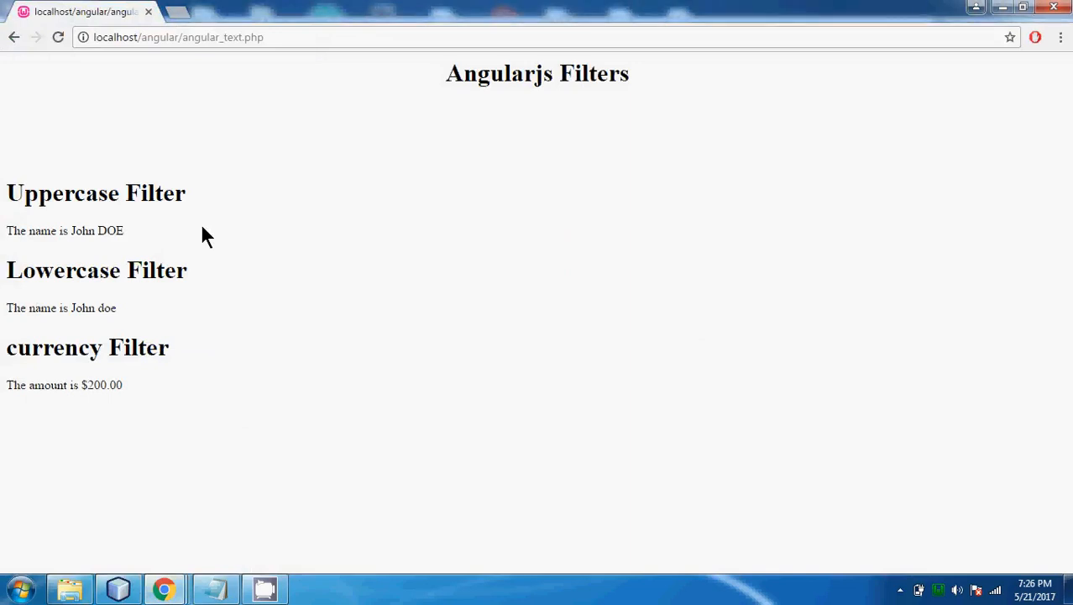
mouse_move(412, 148)
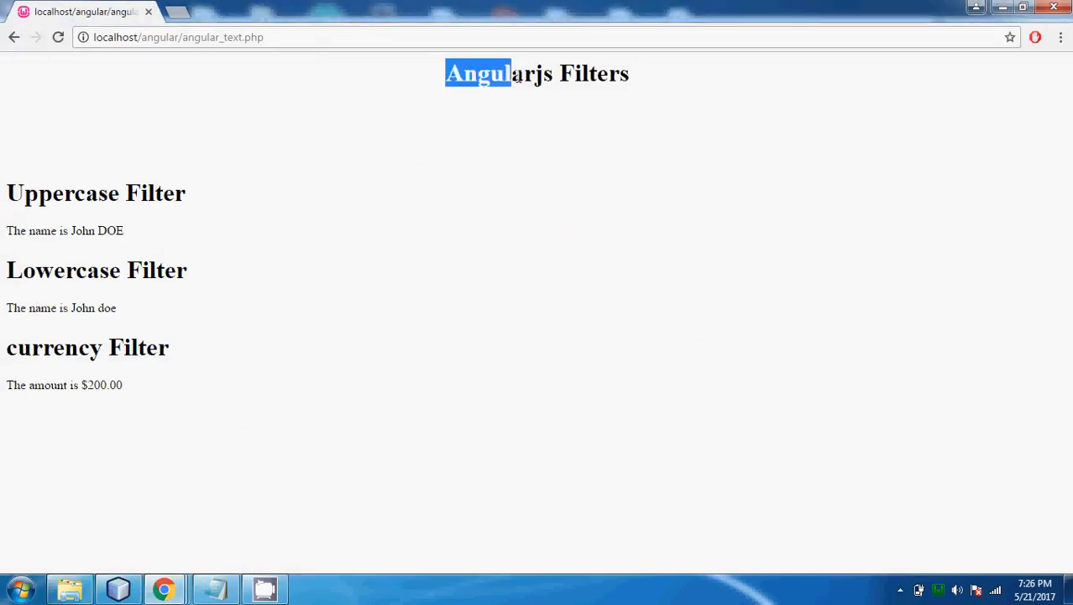
left_click(529, 138)
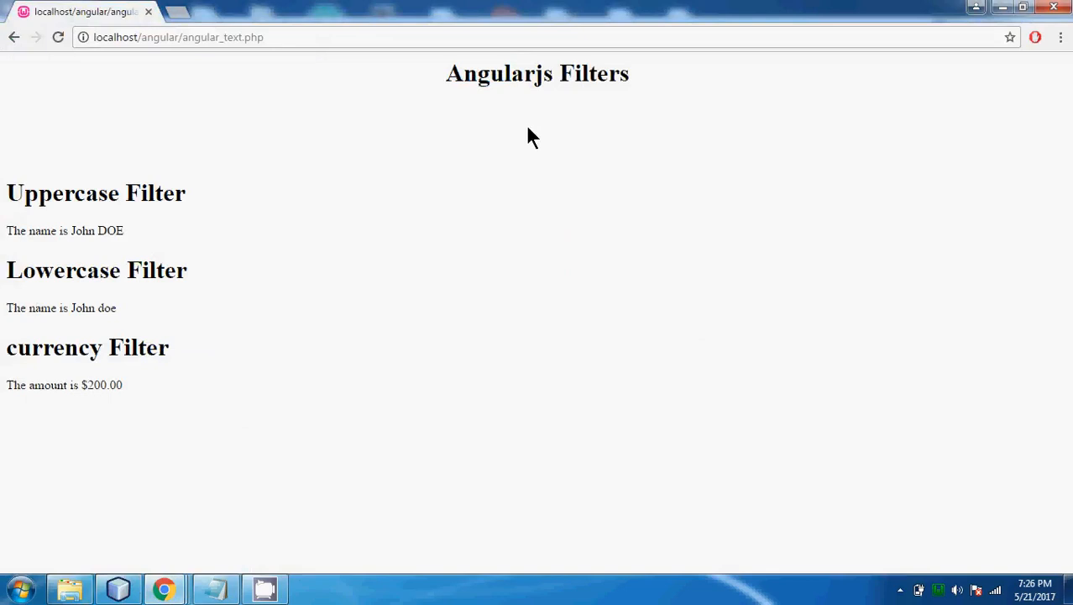
mouse_move(437, 208)
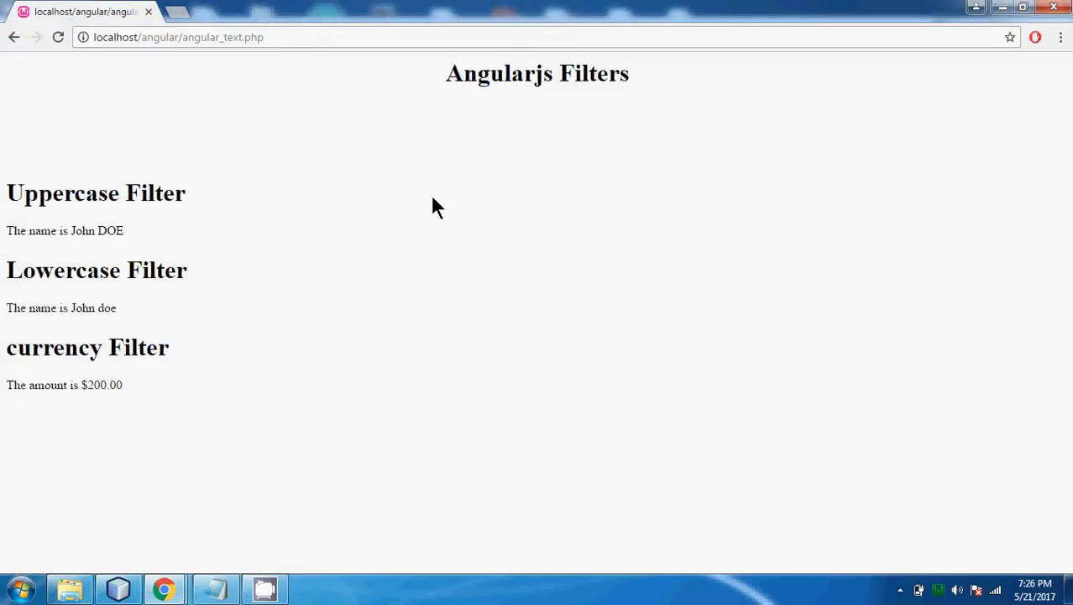
mouse_move(517, 243)
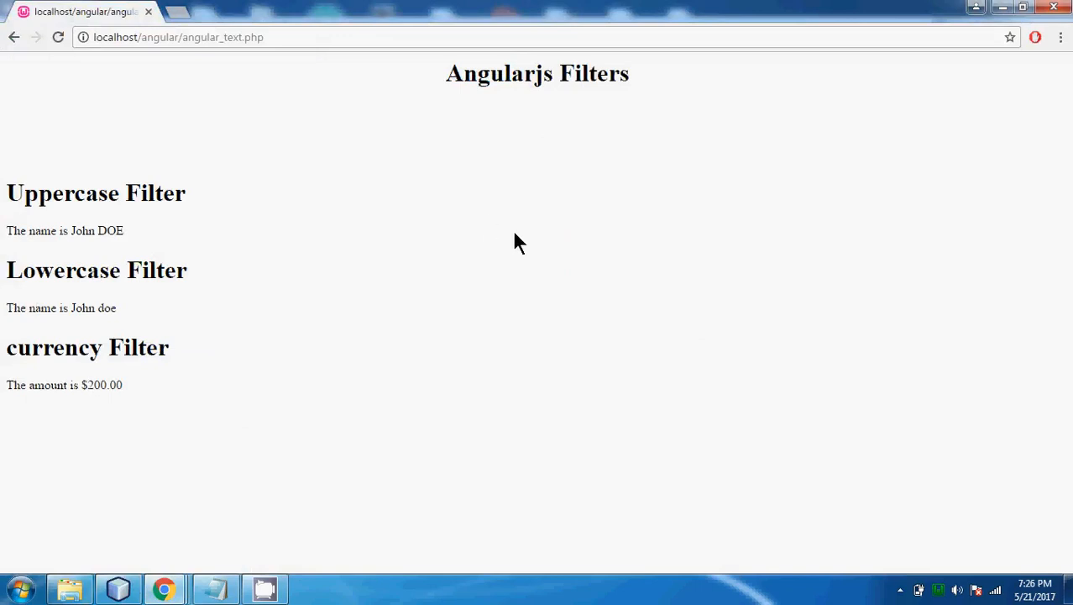
mouse_move(637, 326)
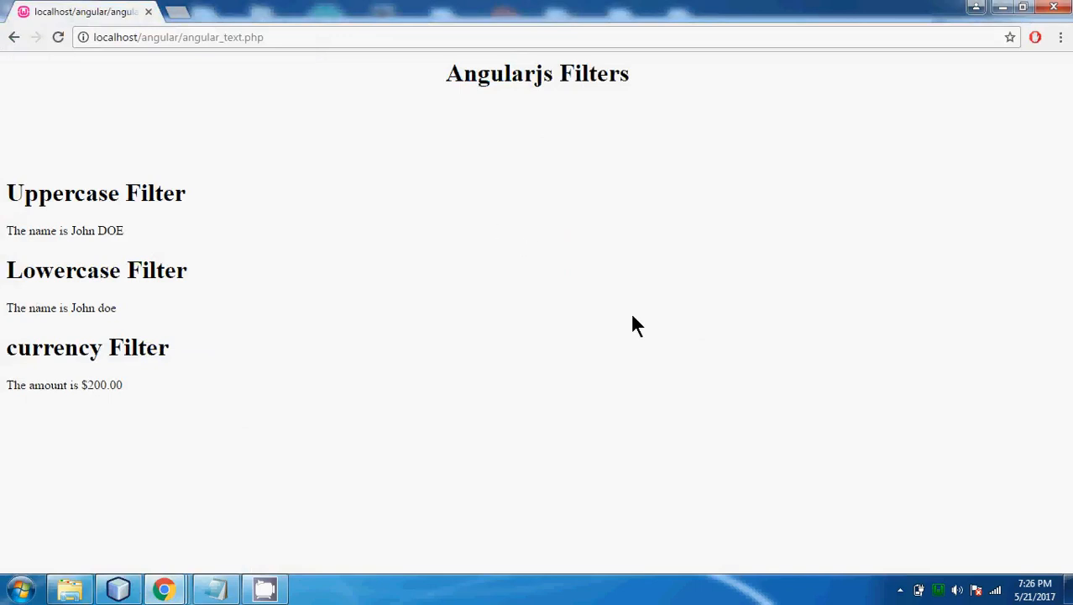
mouse_move(900, 588)
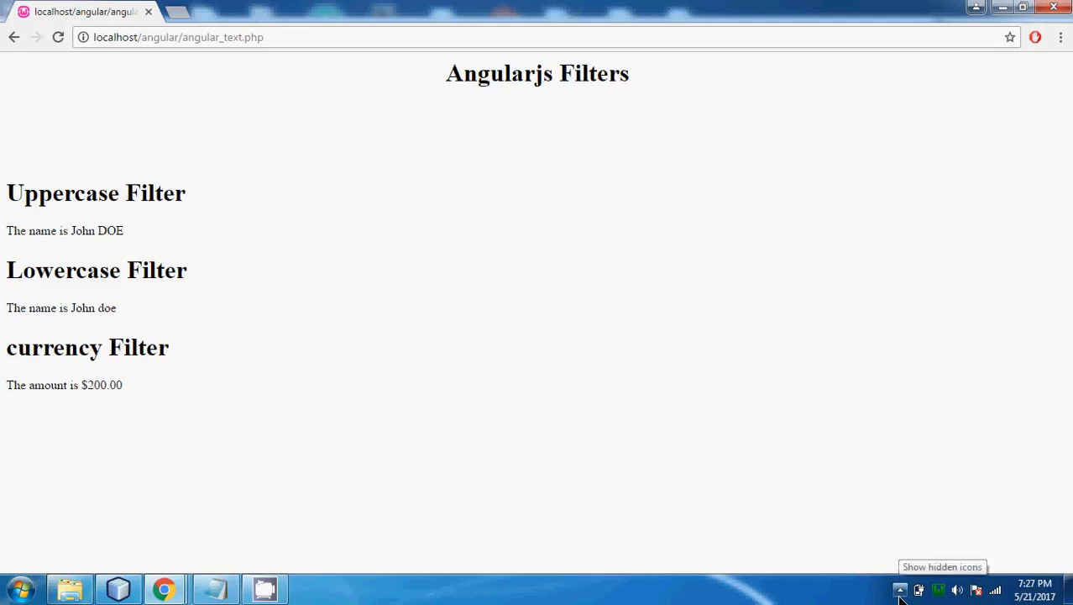